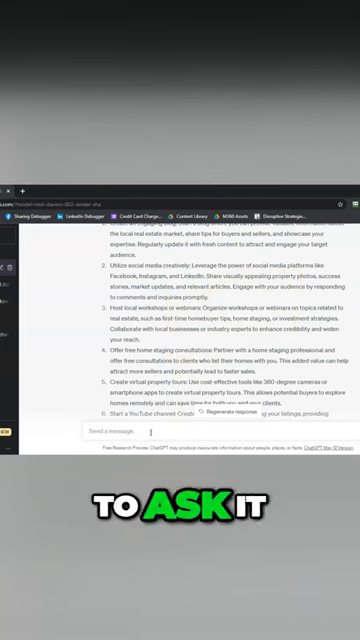
type("Please elaborate o")
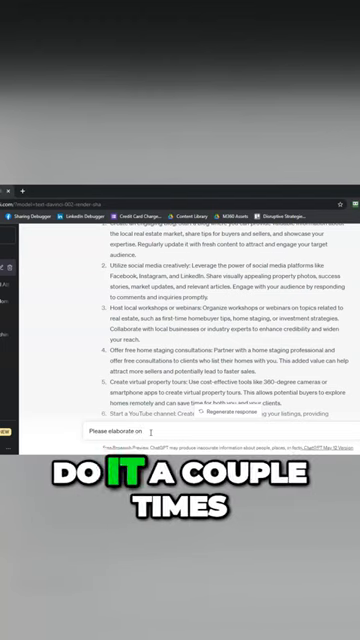
type("number")
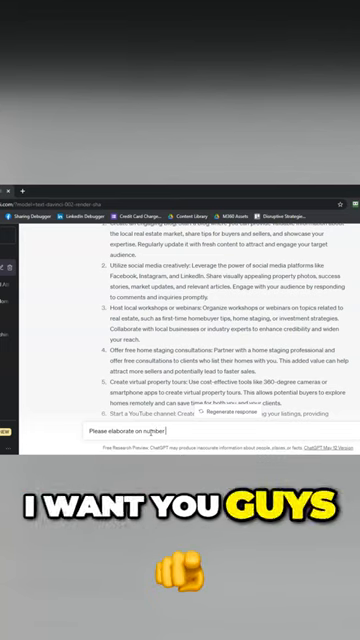